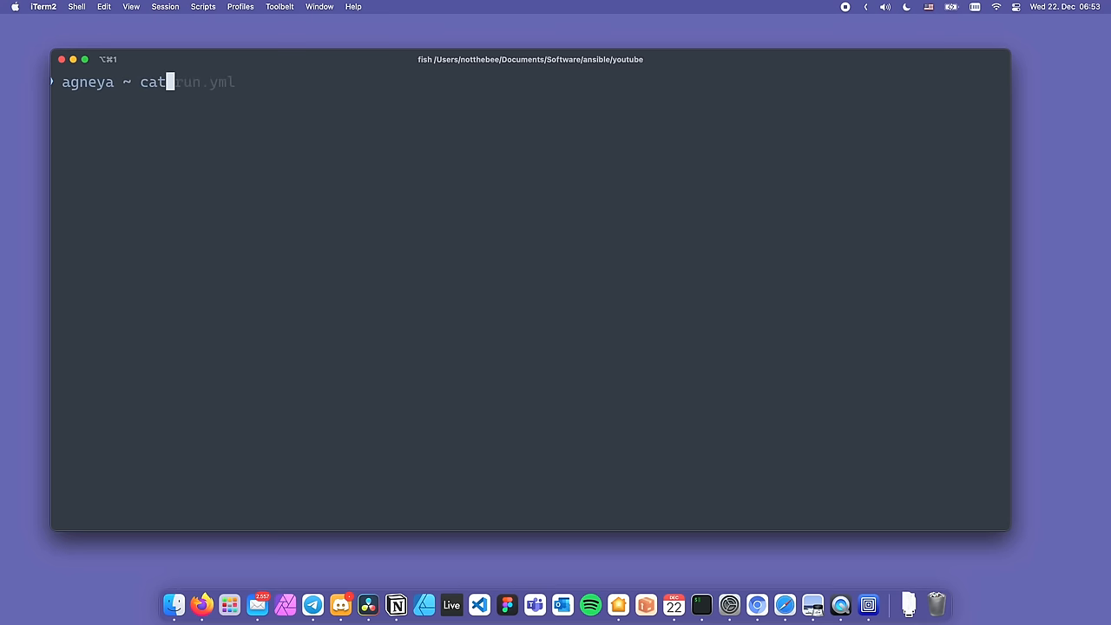
Run 'cat run.yml' to print the playbook's create-folder and chmod tasks
key("enter")
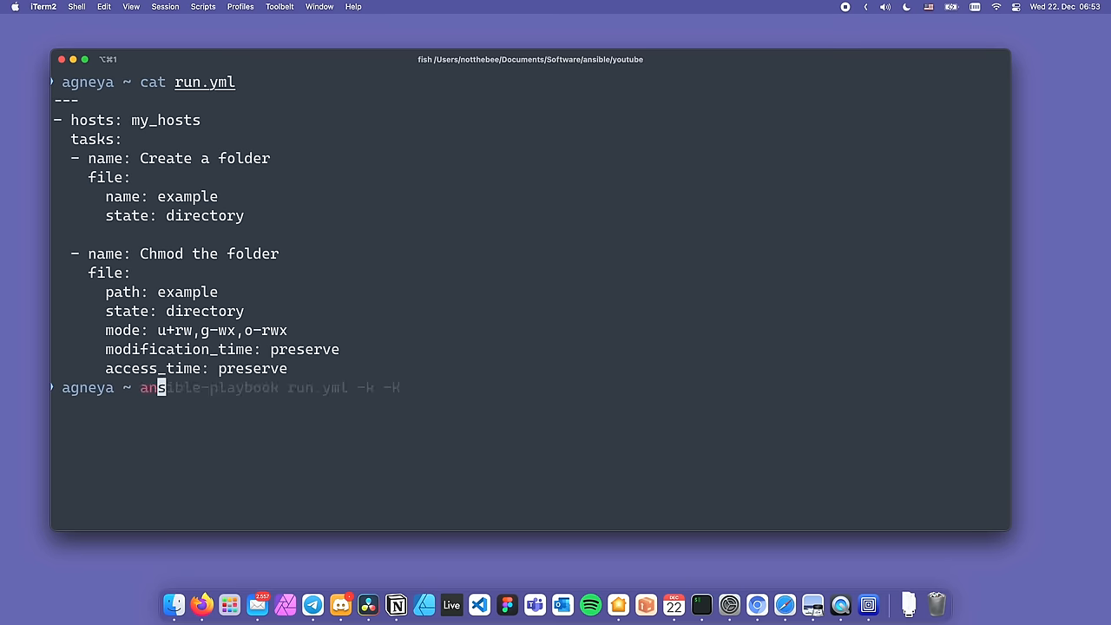